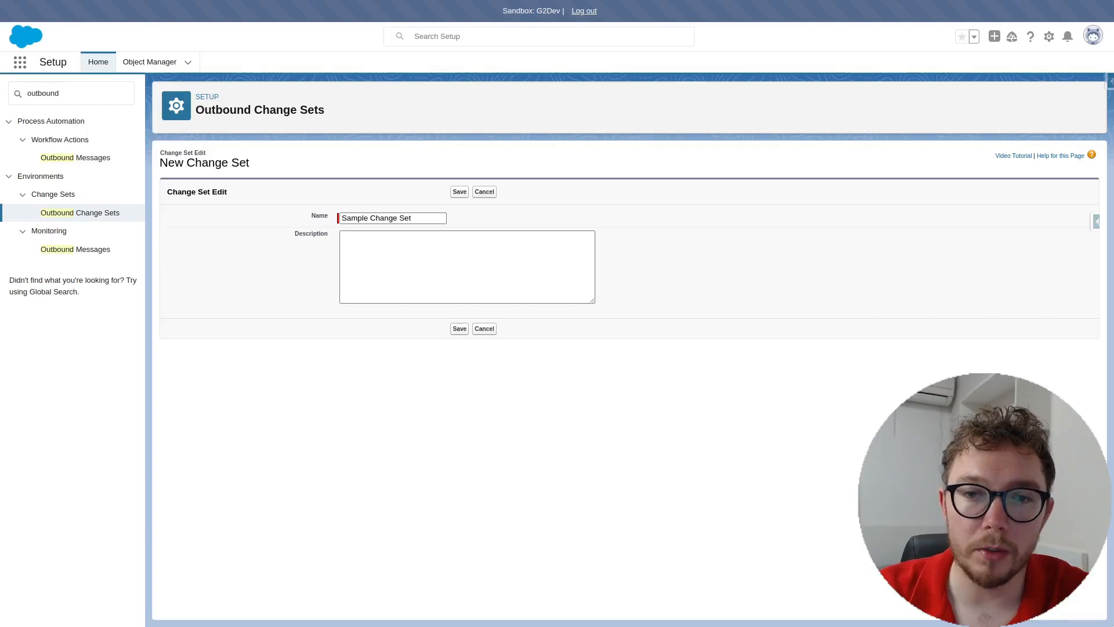
Step: Leave the New Change Set page and switch to the SFDX-Project terminal in Visual Studio Code
click(458, 191)
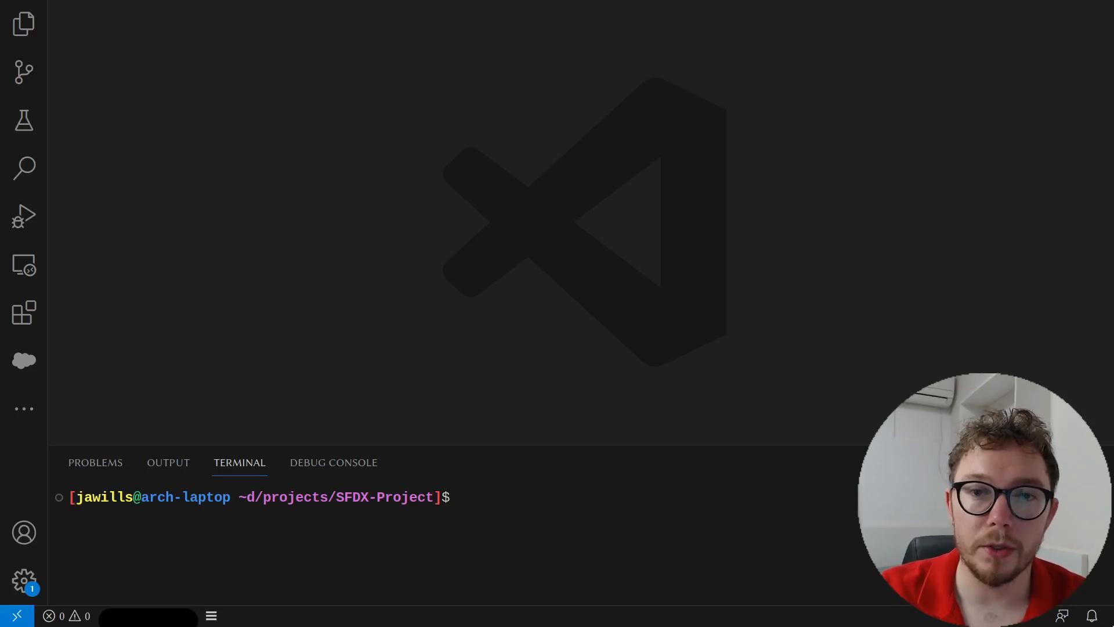
Step: Run SFDX: Create Project with Manifest from the command palette
key(ctrl+shift+p)
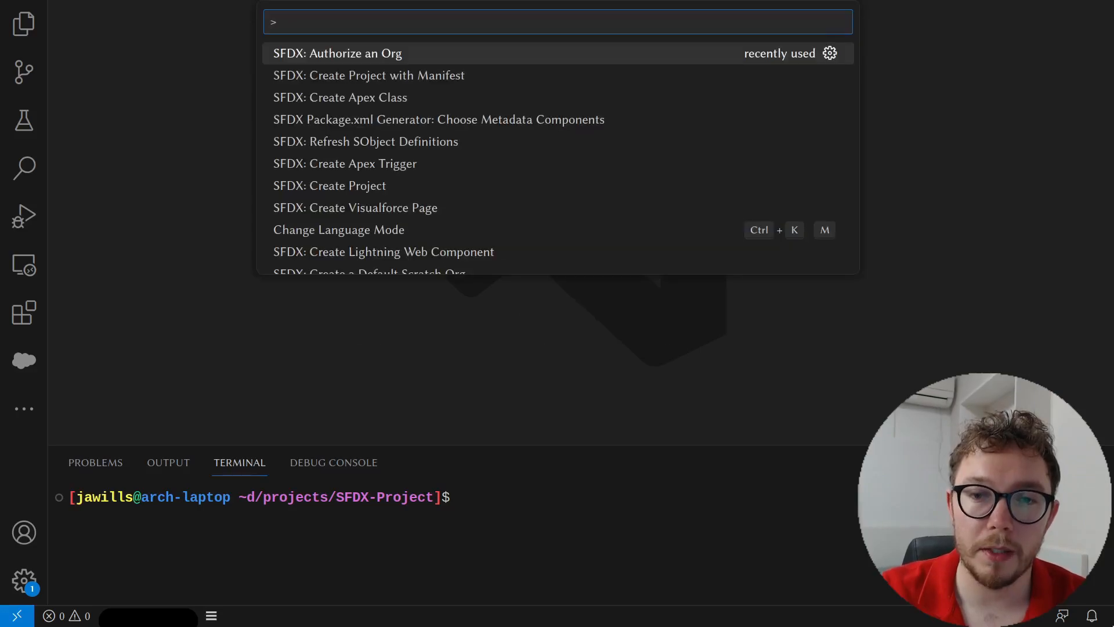
text(create)
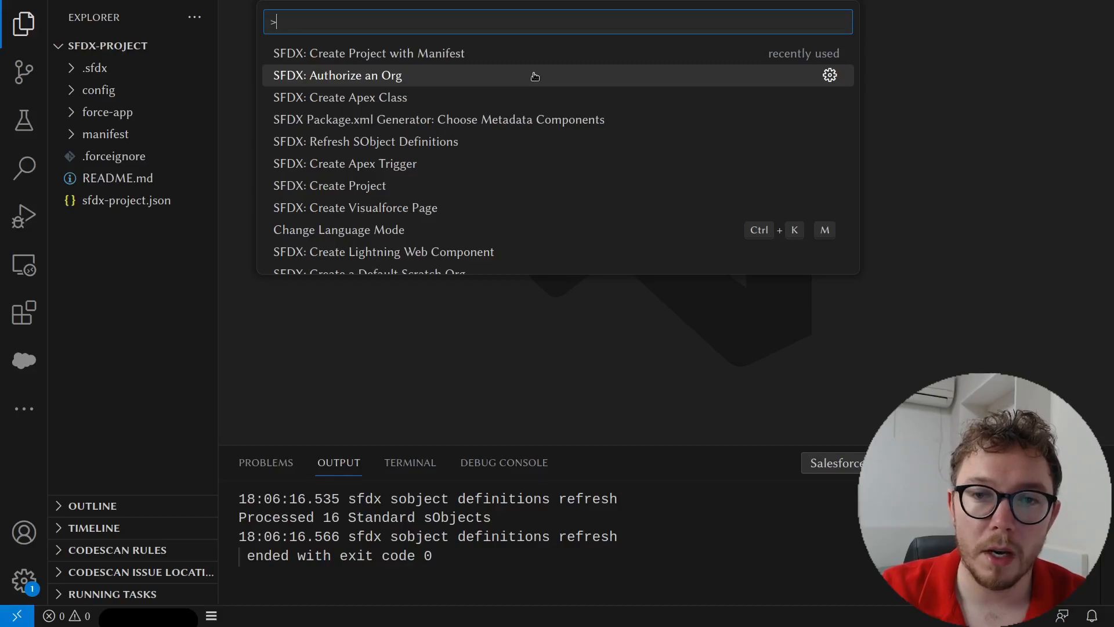
Step: Start SFDX: Authorize an Org against Production (login.salesforce.com)
click(336, 75)
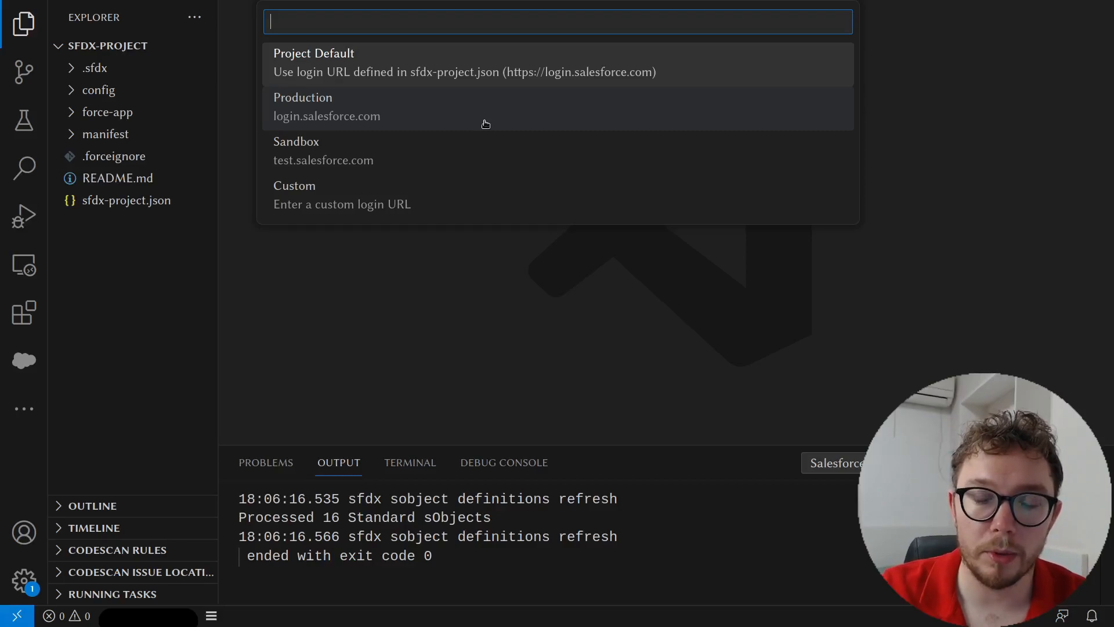
click(328, 107)
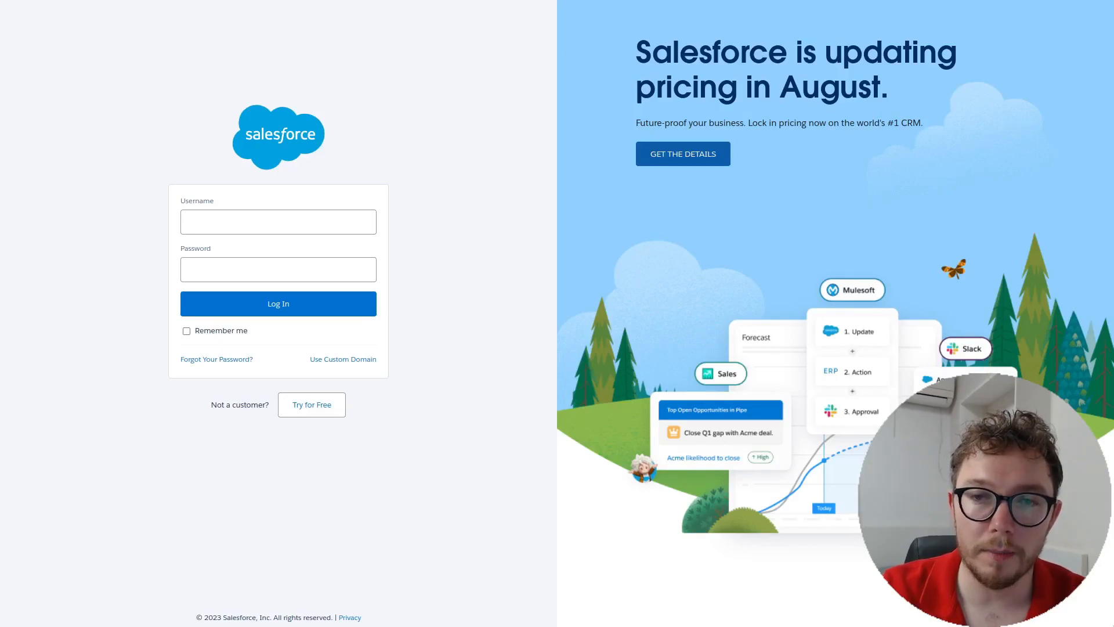
Step: Log in to Salesforce so the production org becomes the project's default org
click(277, 303)
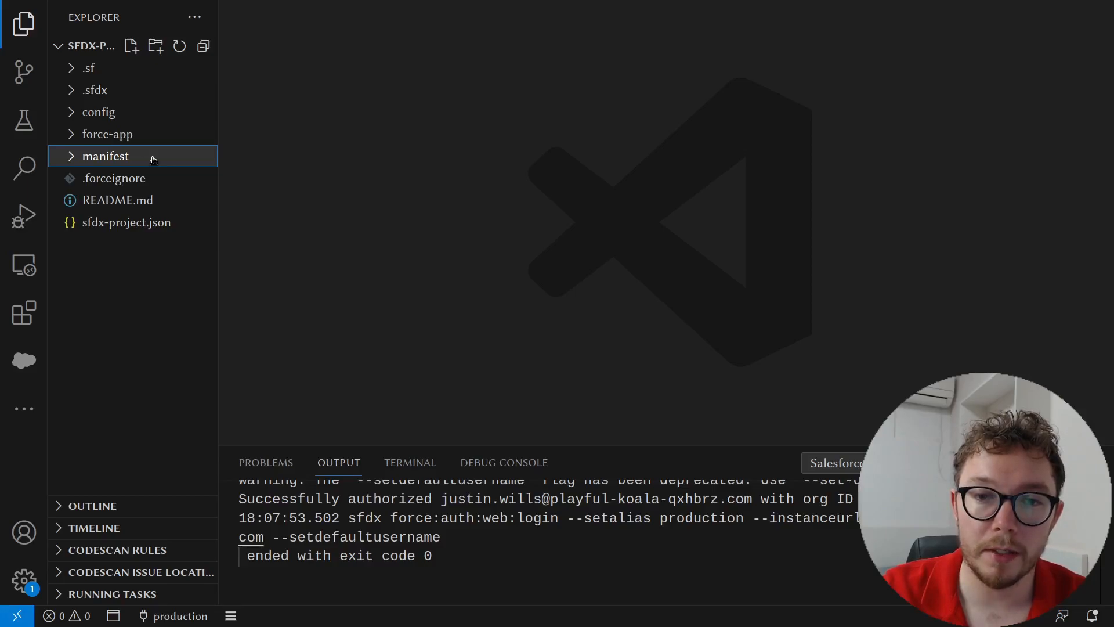
Step: Retrieve the source listed in manifest/package.xml from the production org
click(106, 155)
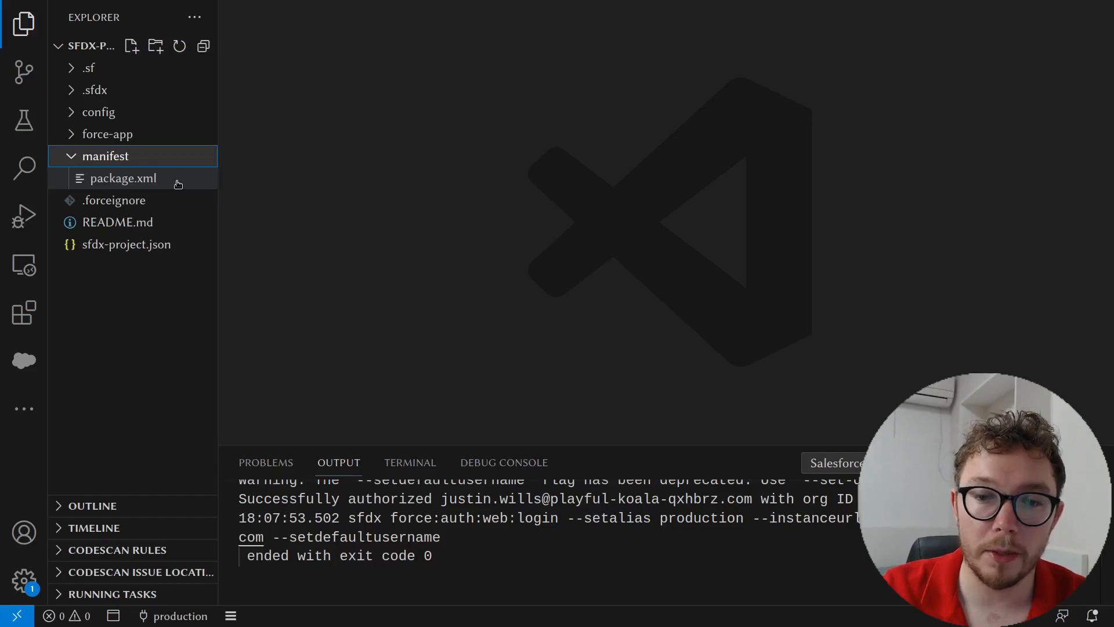
right_click(122, 179)
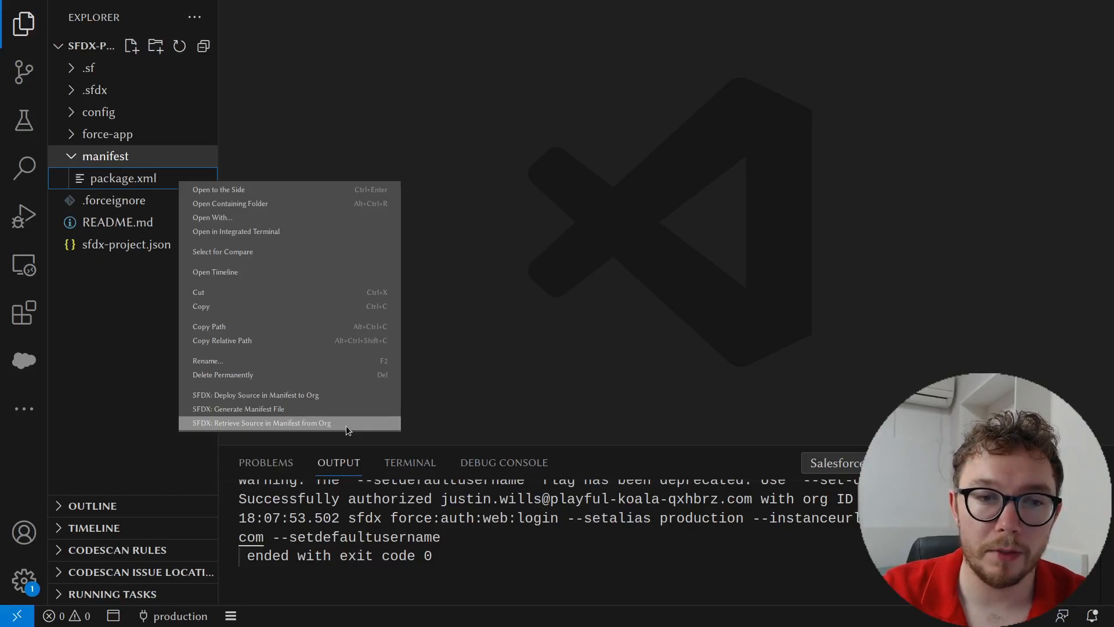
click(261, 422)
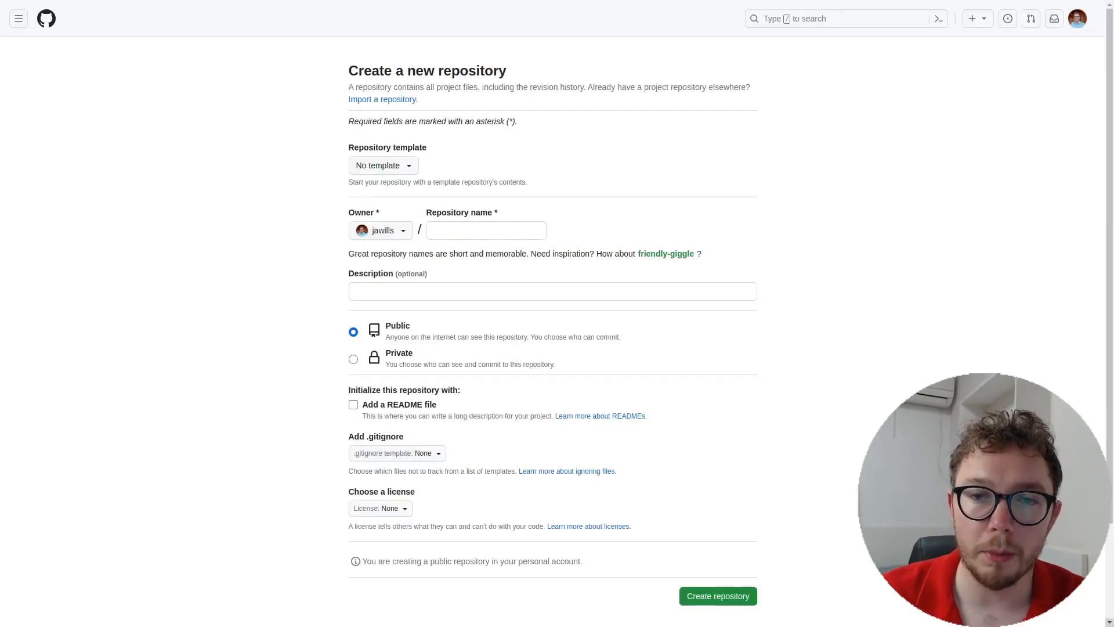
Step: Create the private repository 'github-action-tutorial'
text(github-action-tutorial)
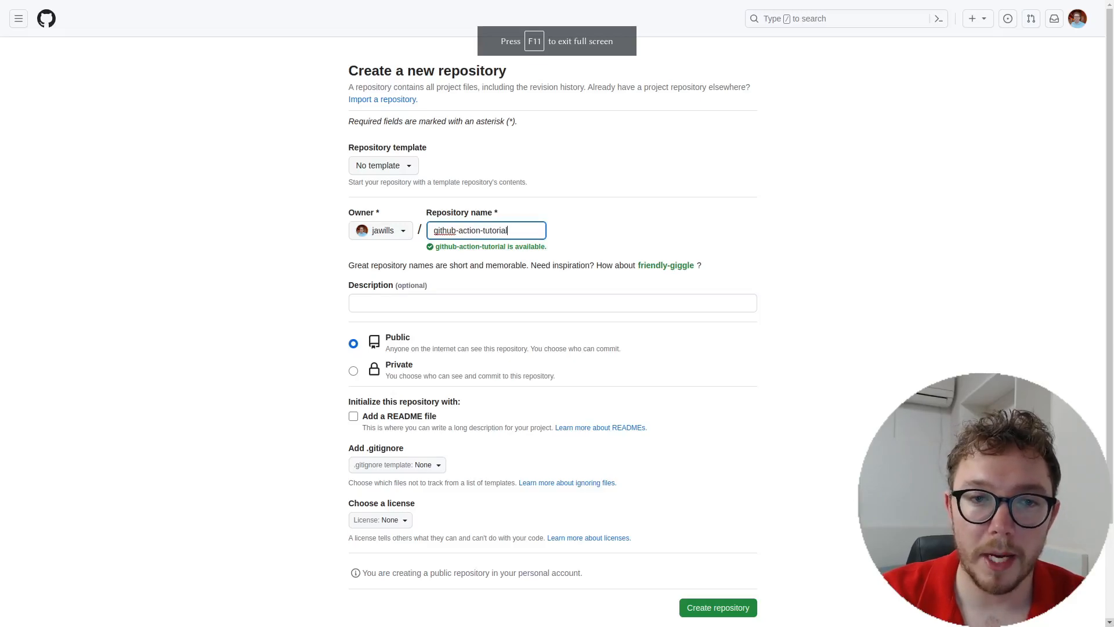
click(353, 371)
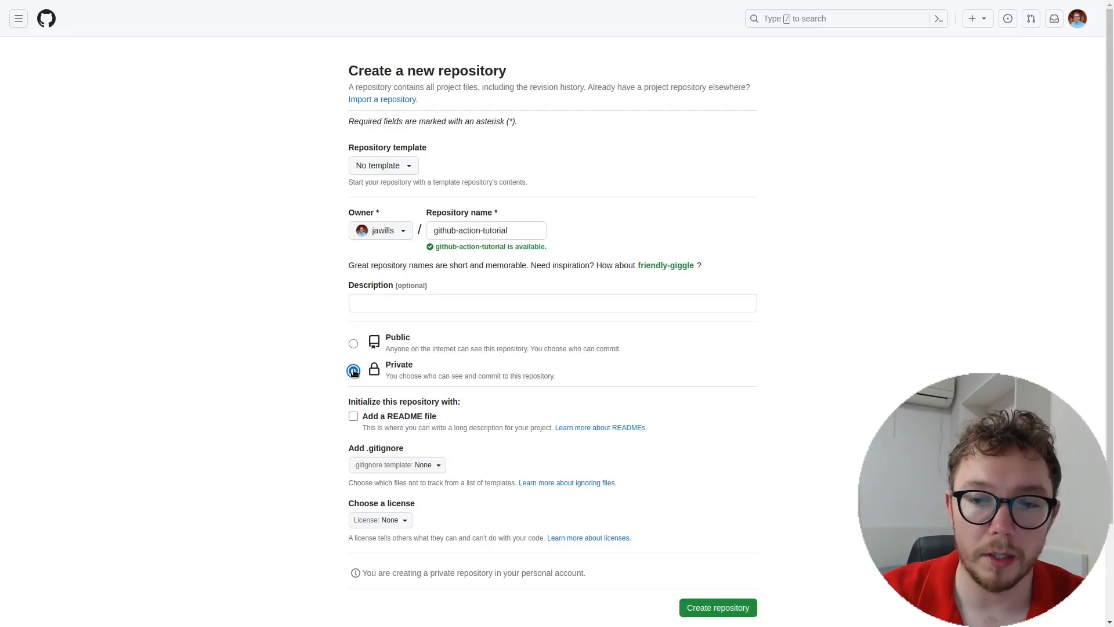
click(717, 607)
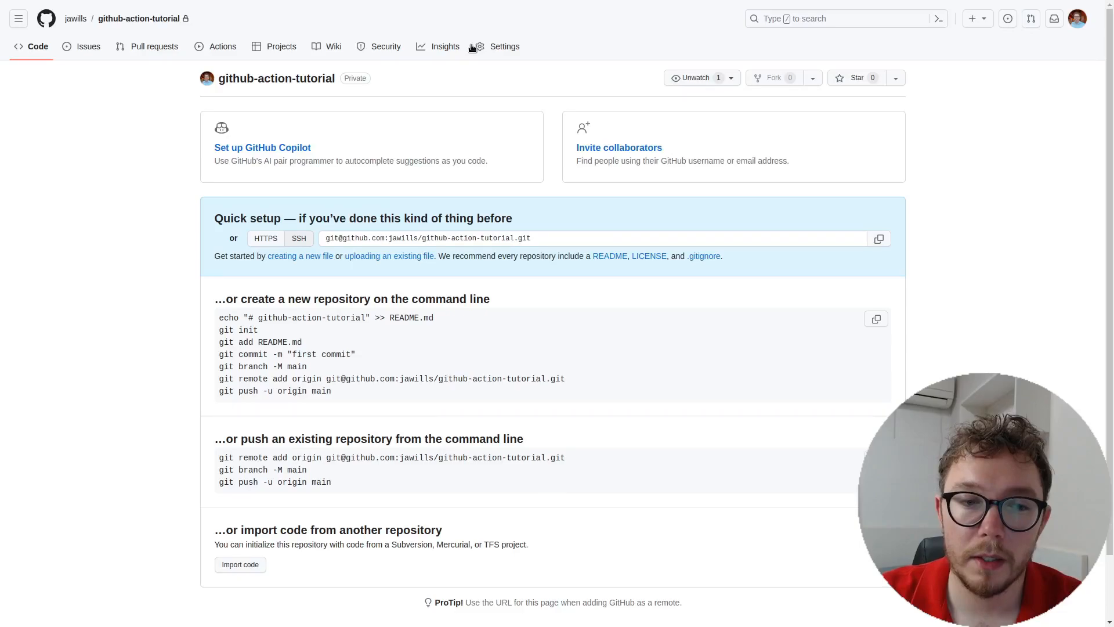
click(505, 46)
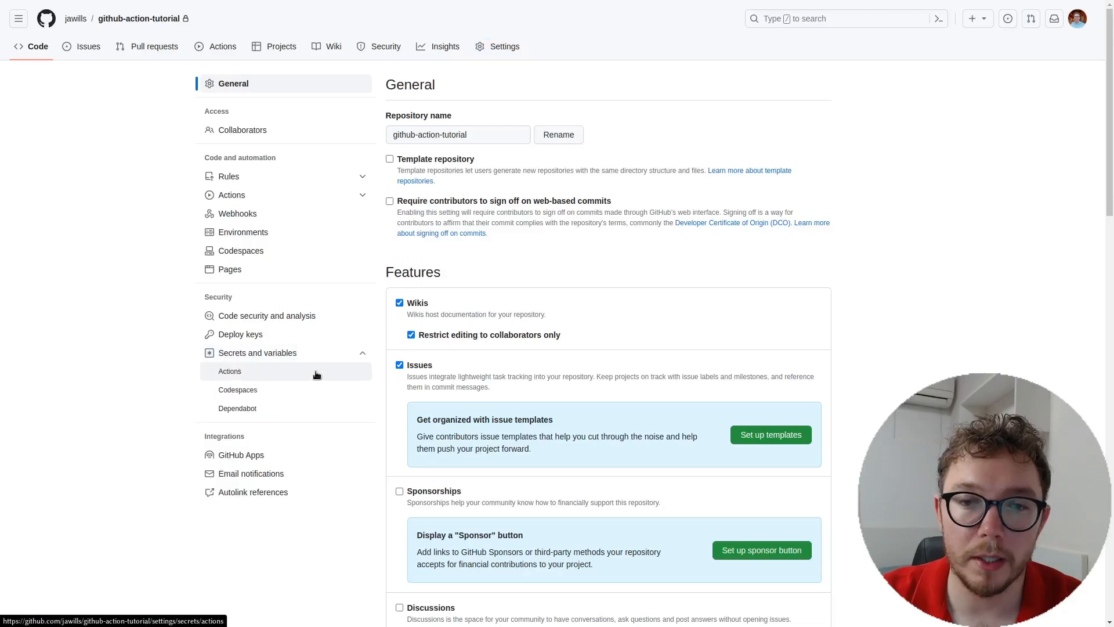
click(230, 371)
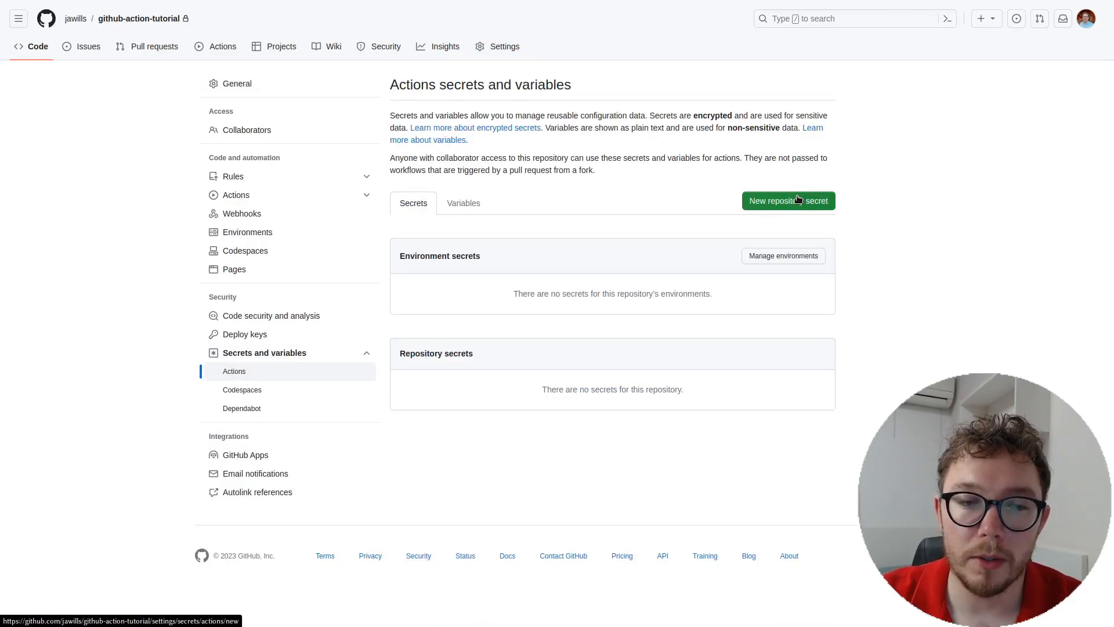
click(787, 201)
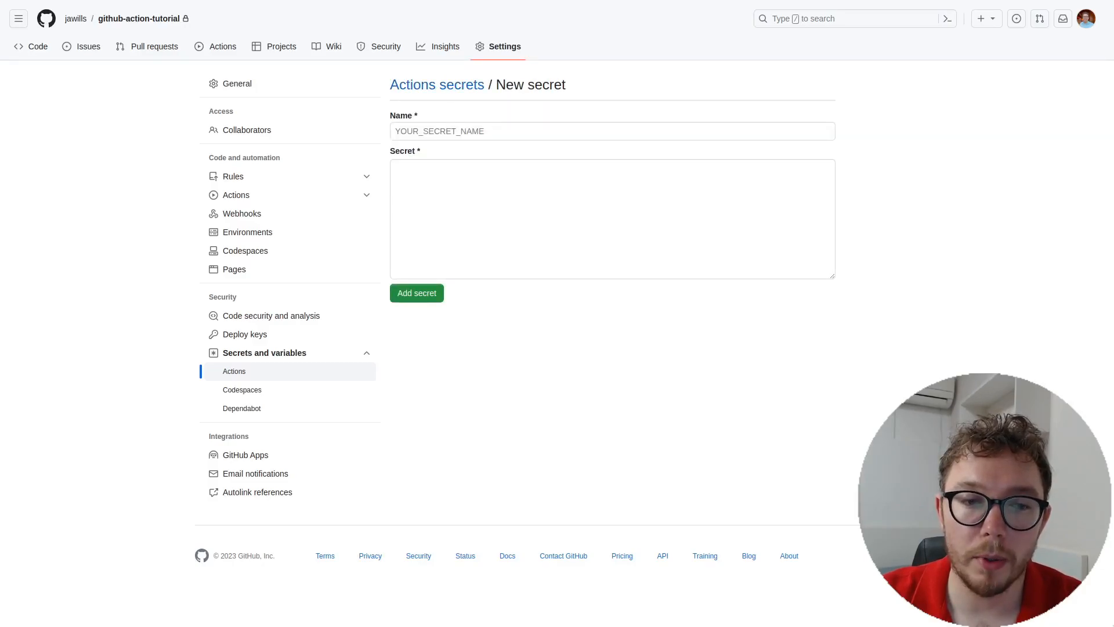
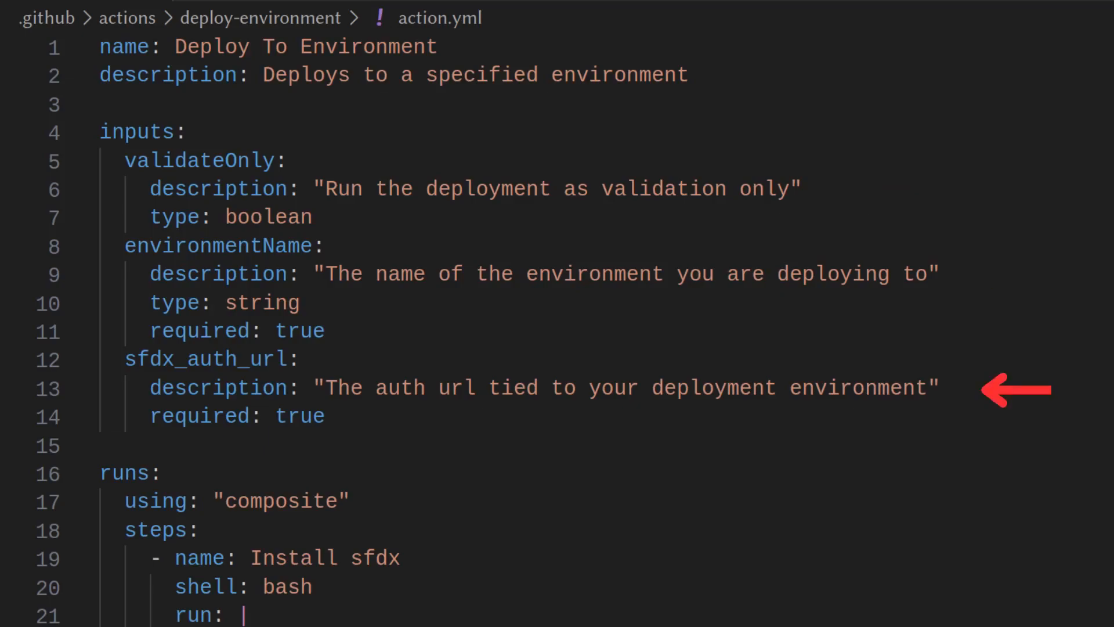
scroll(down, 3)
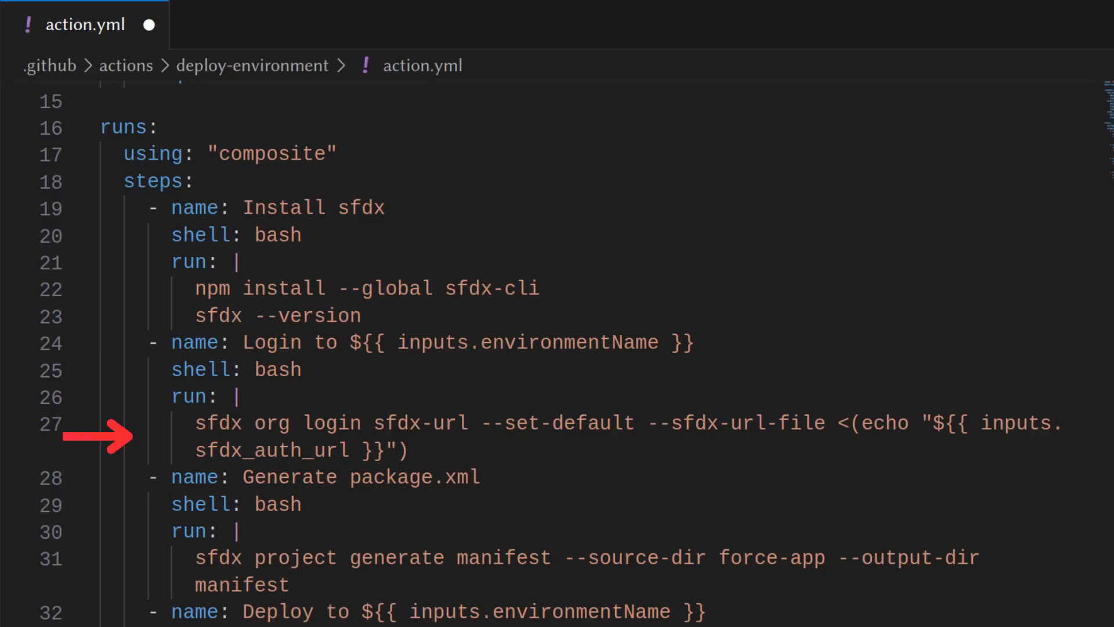
scroll(down, 3)
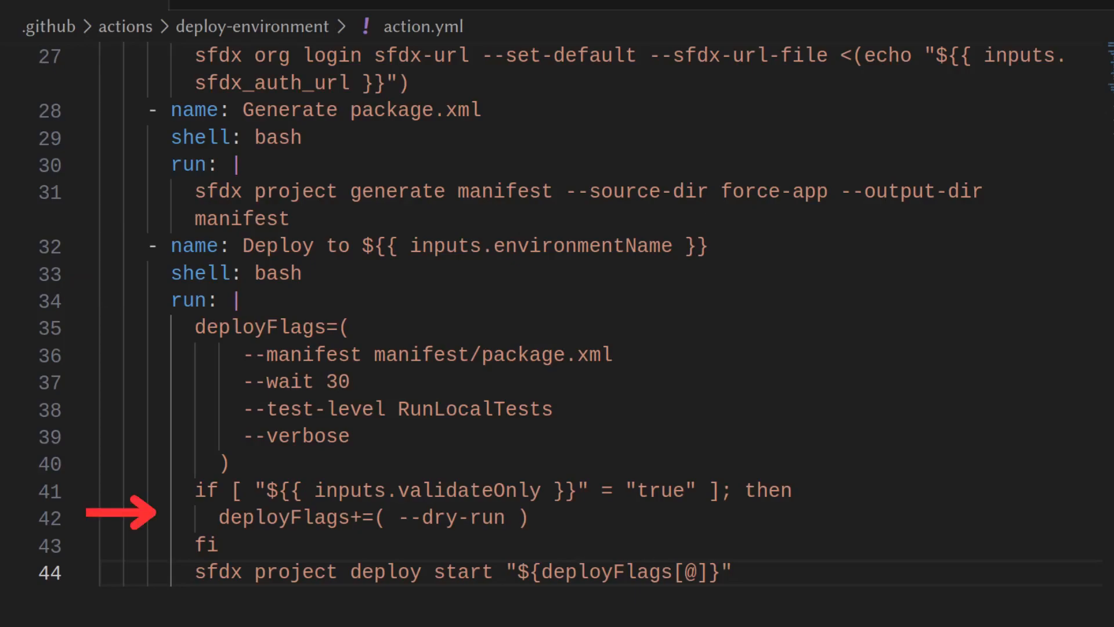
click(276, 21)
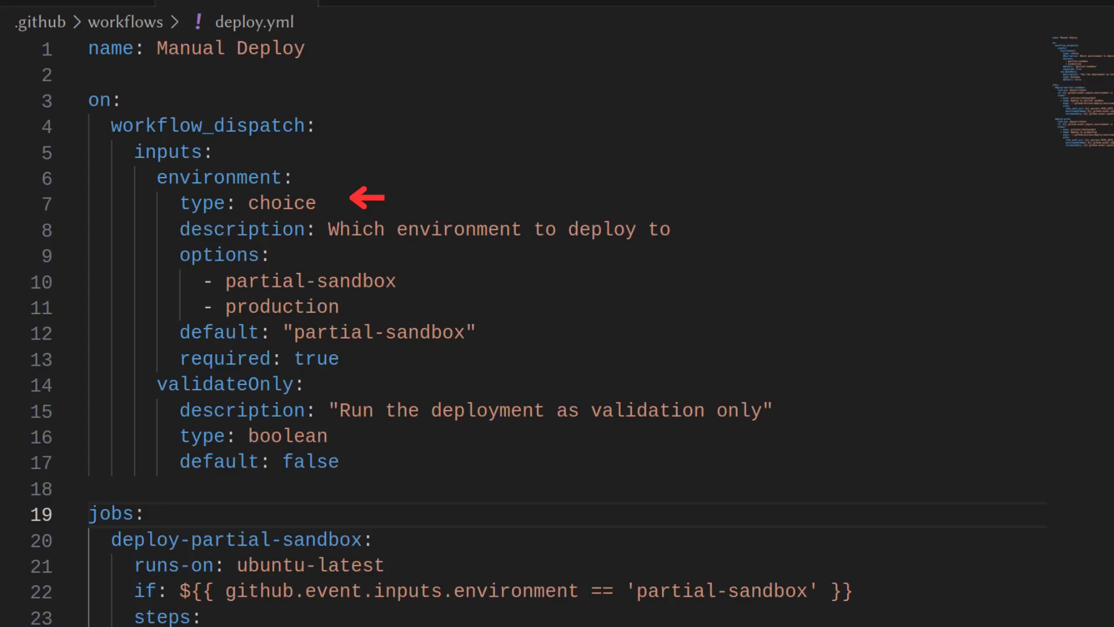
mouse_move(441, 294)
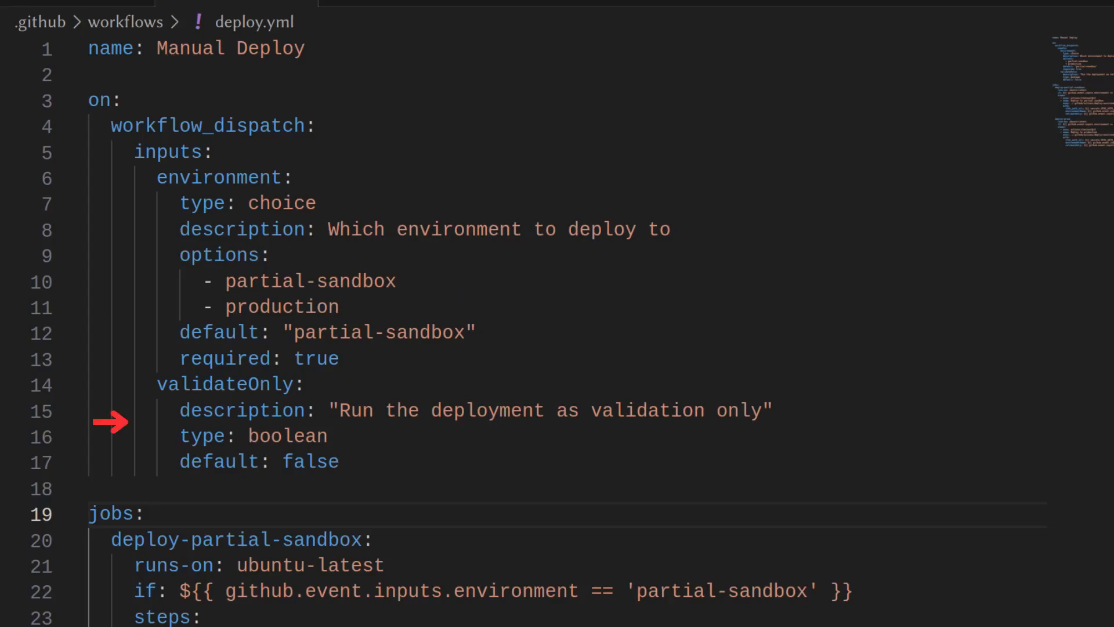
Step: Scroll through deploy.yml's inputs and partial-sandbox/production deploy jobs
scroll(down, 3)
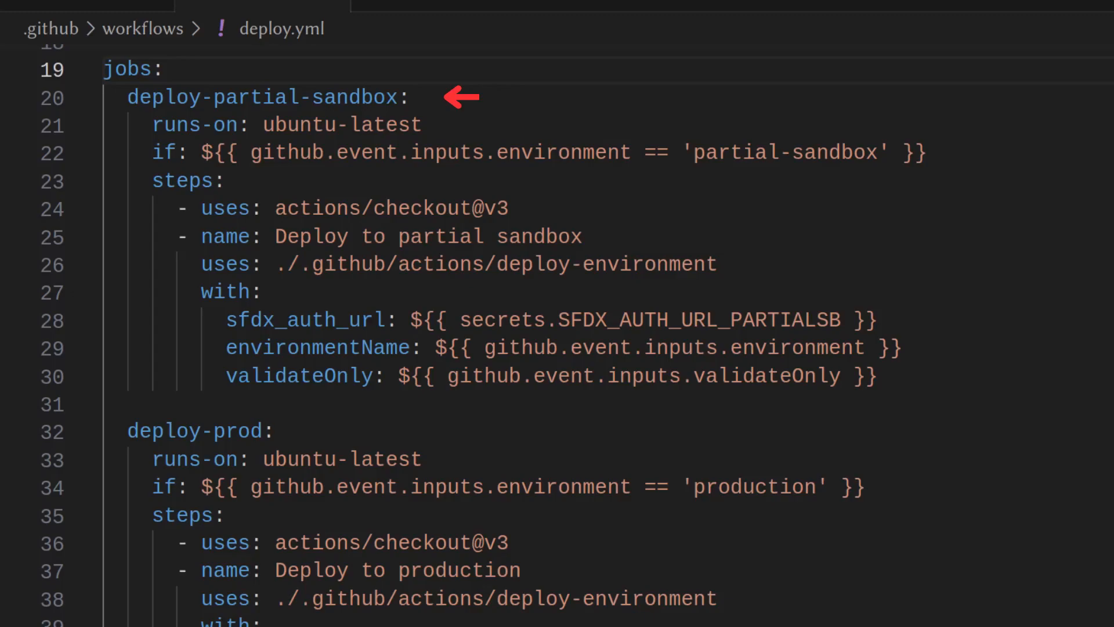
mouse_move(131, 152)
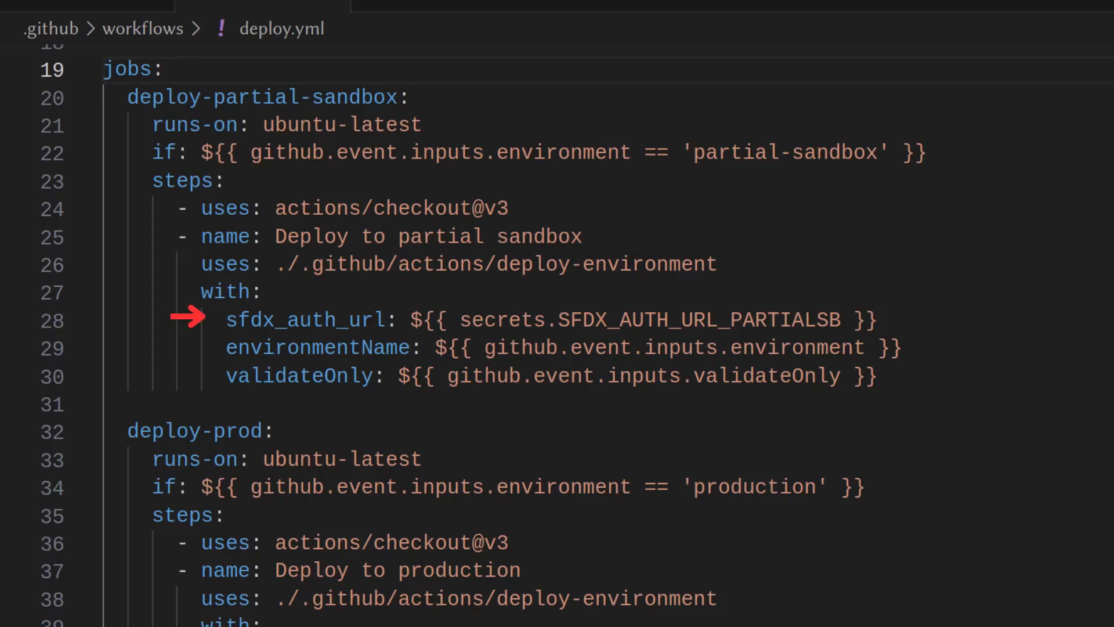
scroll(down, 3)
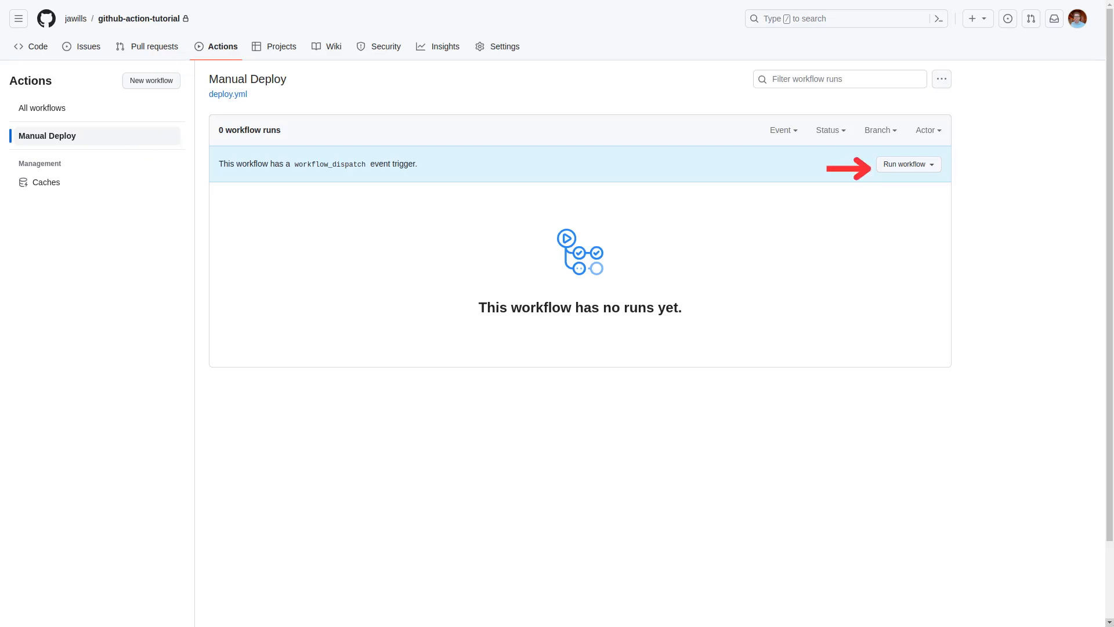
Step: Launch the Manual Deploy workflow with partial-sandbox selected, queuing its first run
click(907, 164)
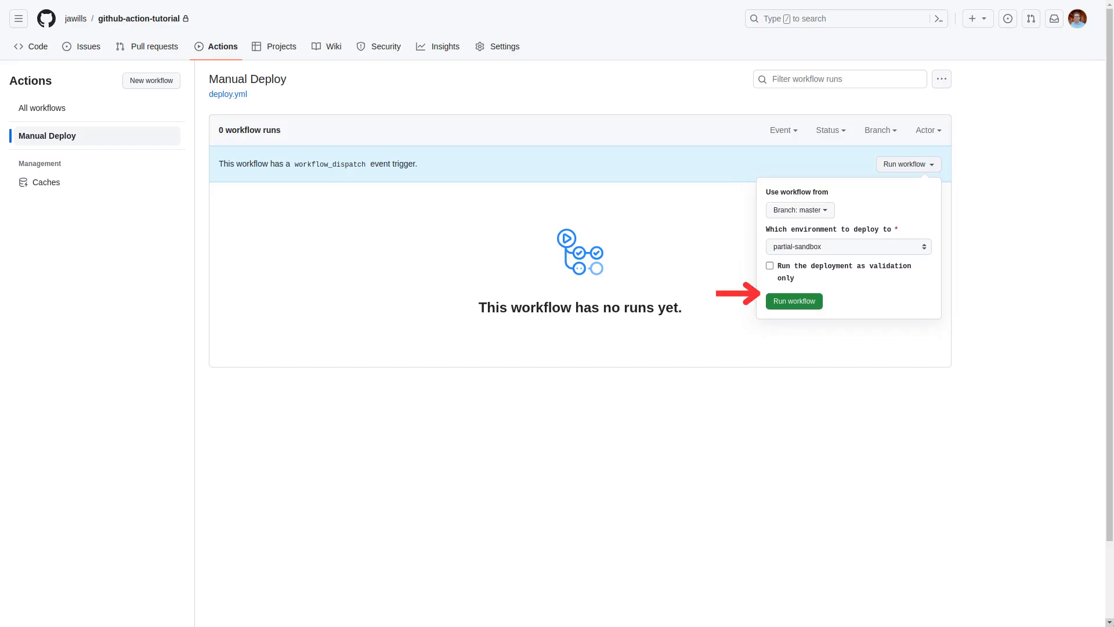
click(793, 300)
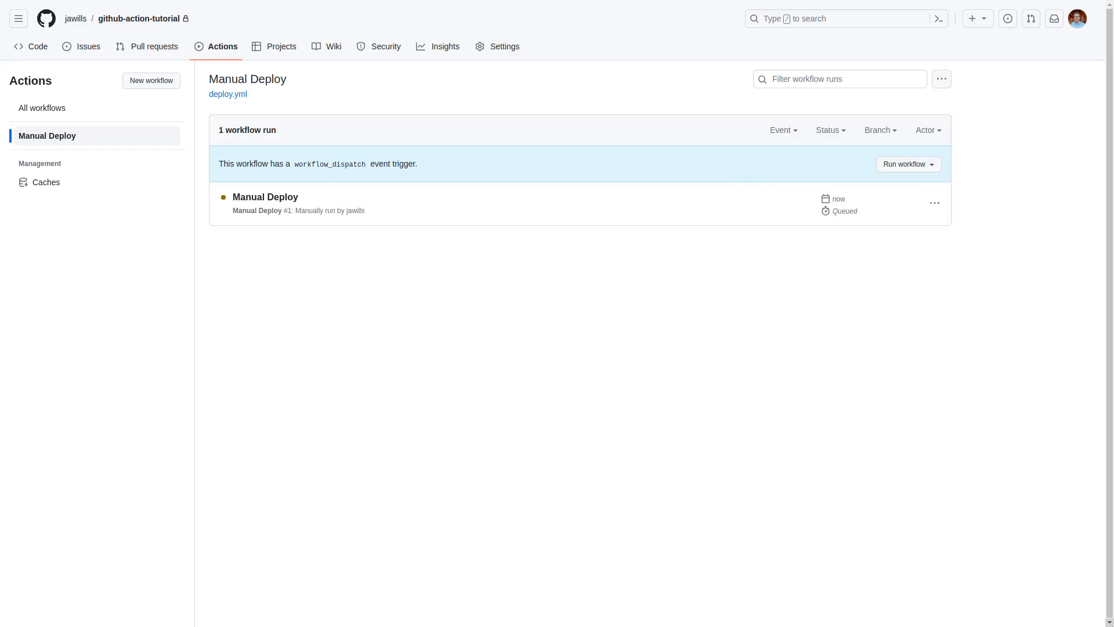